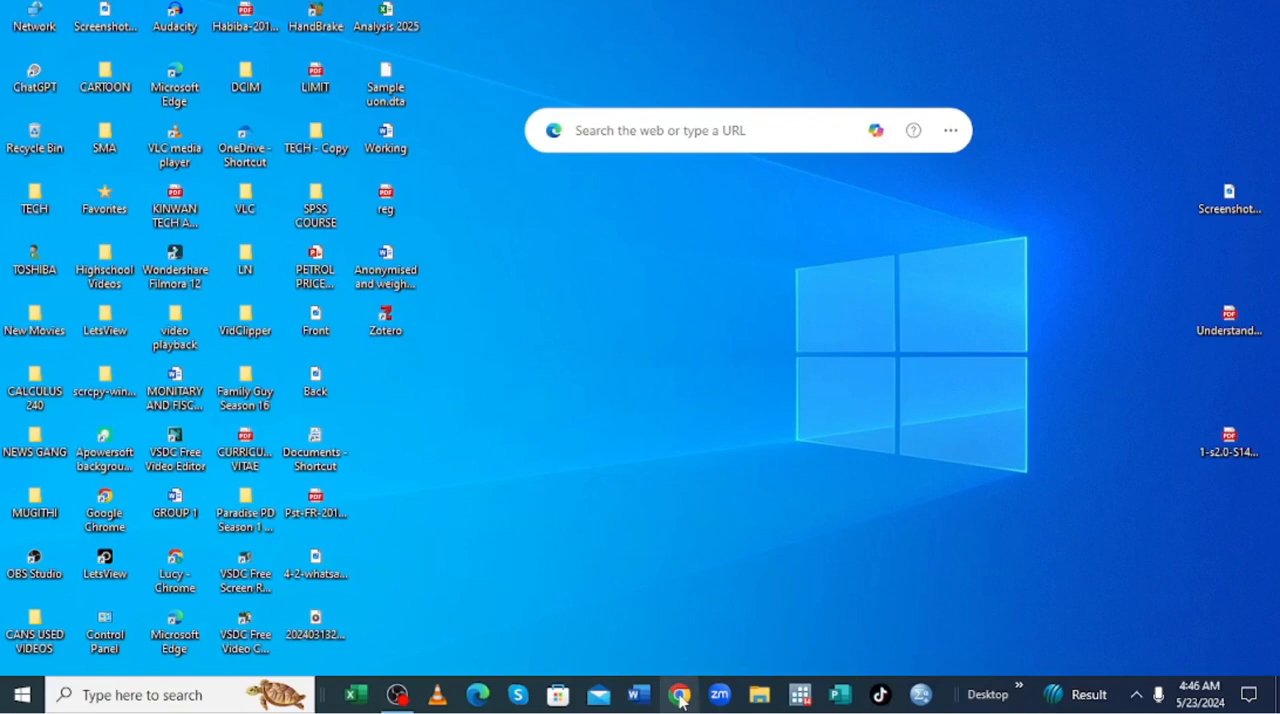
Launch Chrome under a personal profile and maximize the window.
click(680, 694)
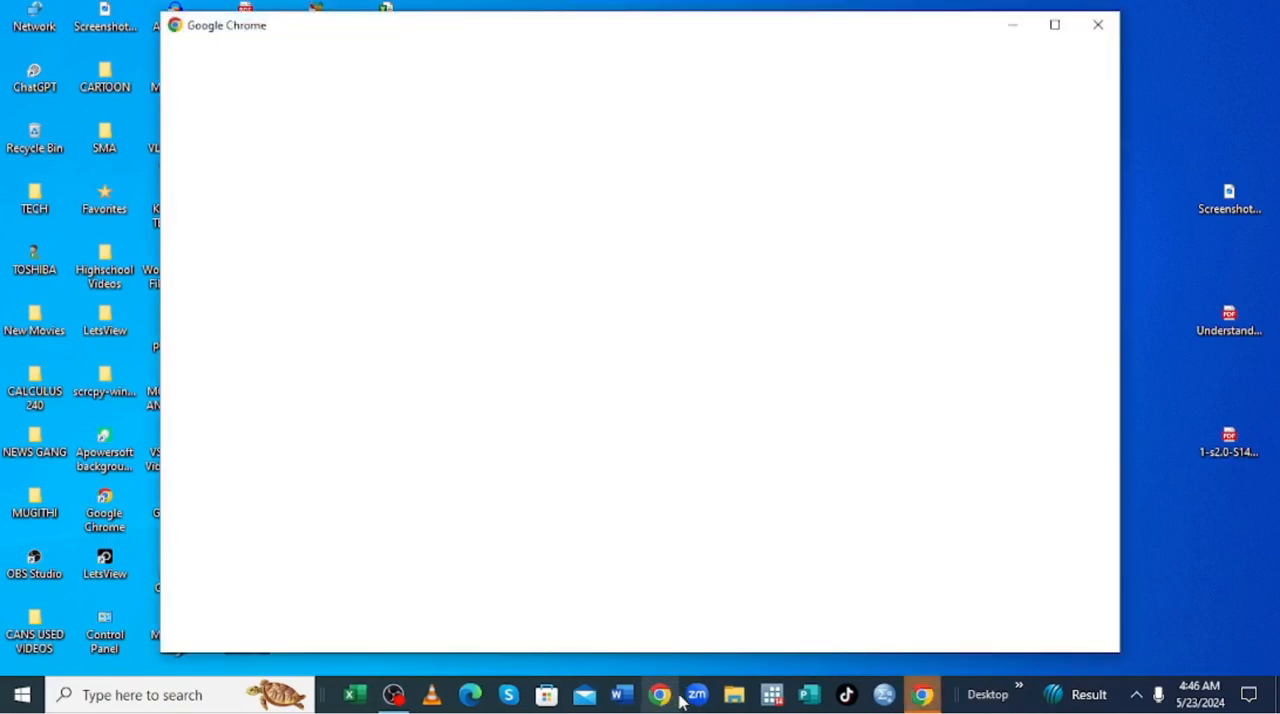
click(660, 694)
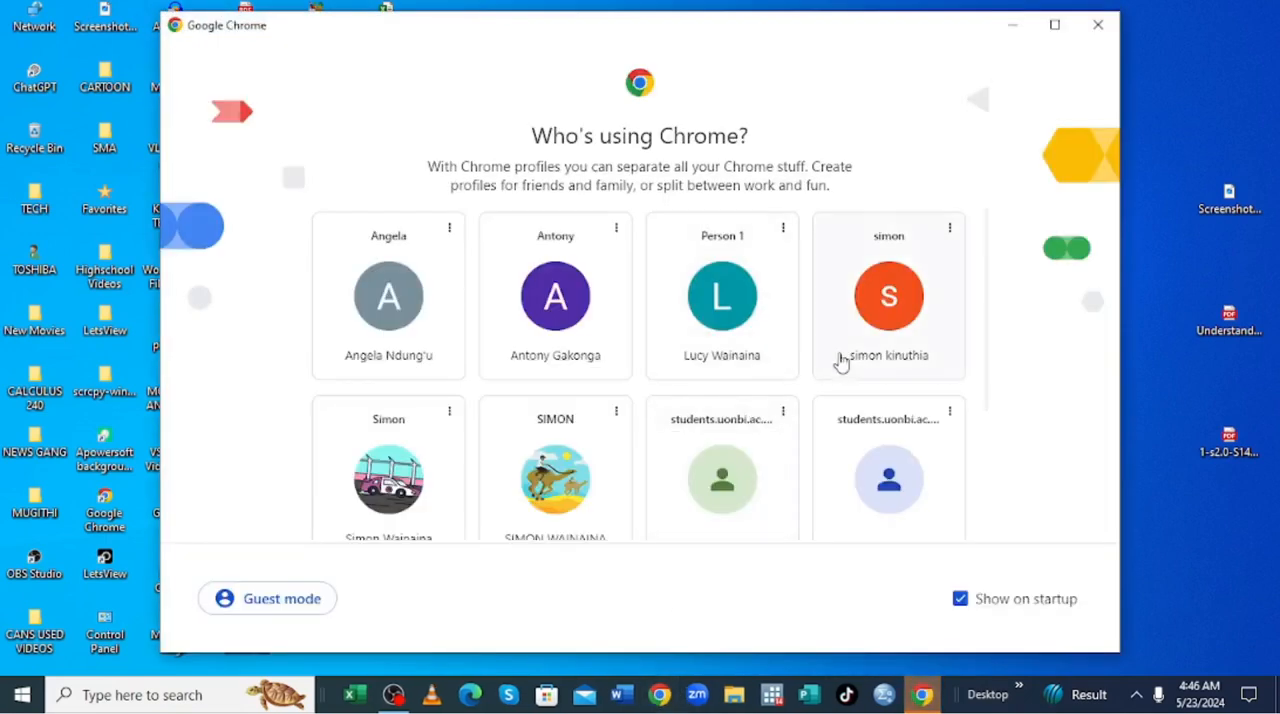
click(888, 296)
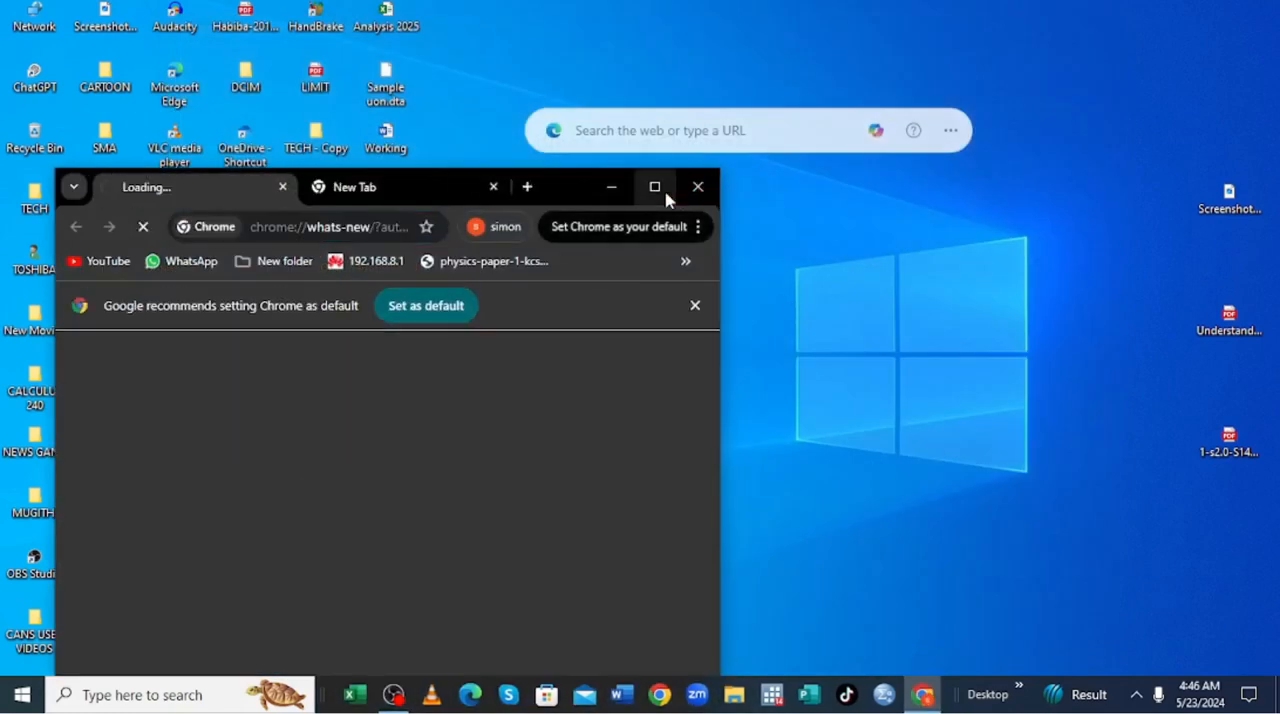
click(656, 188)
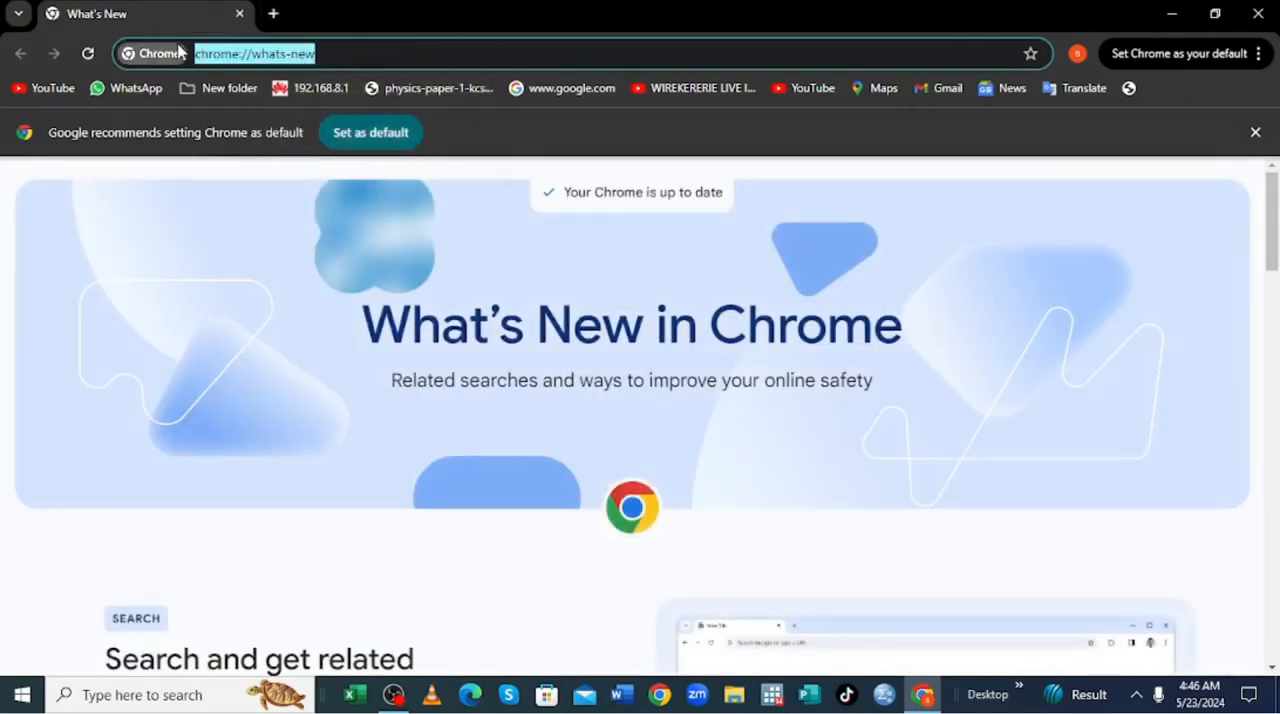
mouse_move(128, 52)
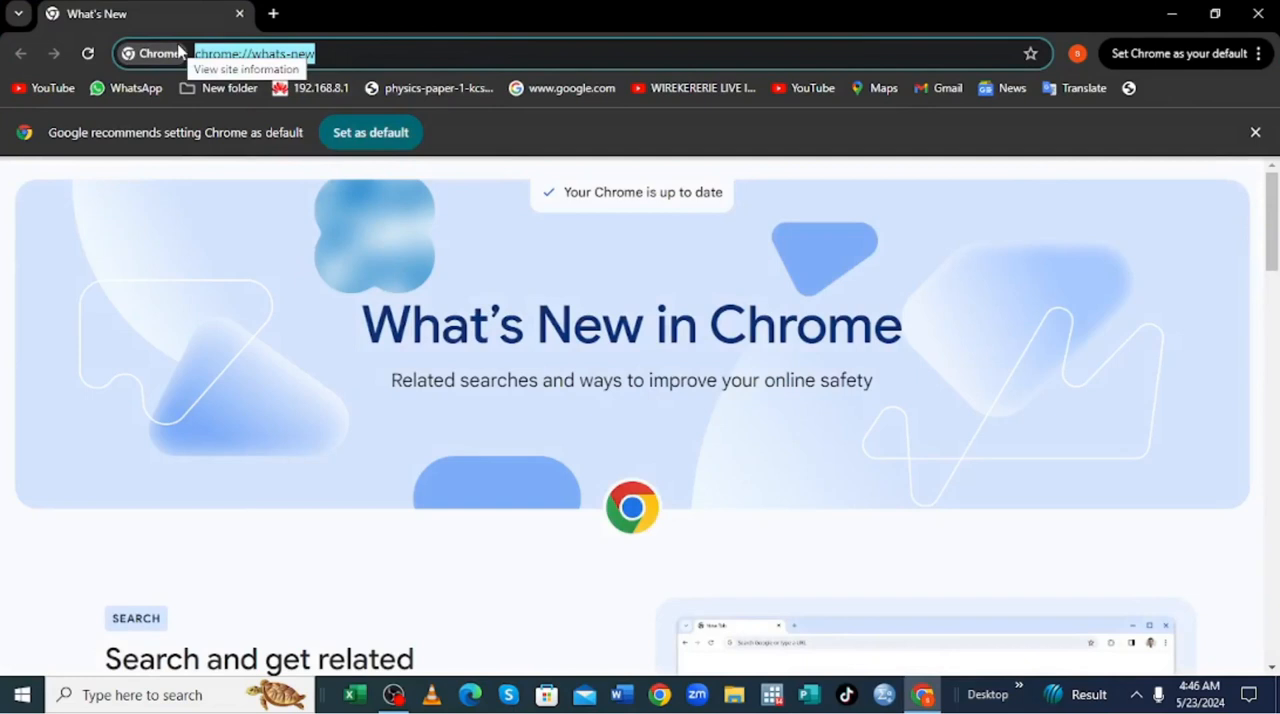
Search Google for "zotero word plugin download".
text(zotero word plugin download)
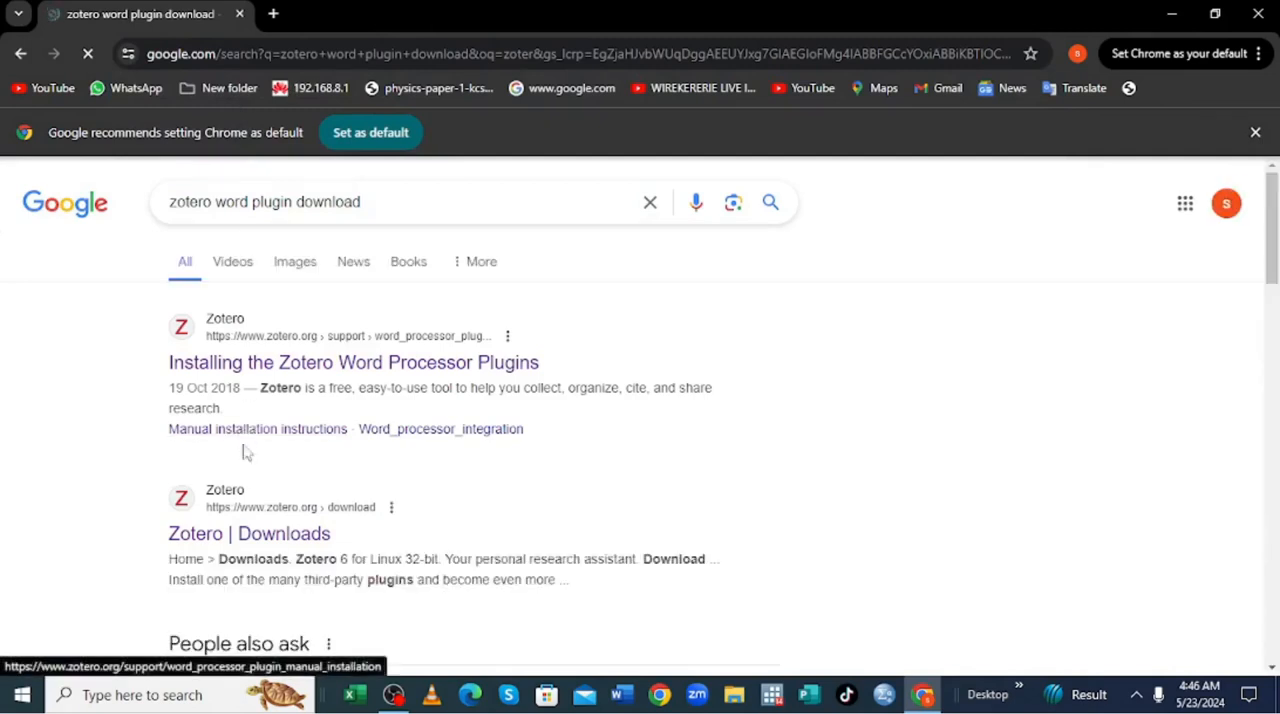
click(248, 532)
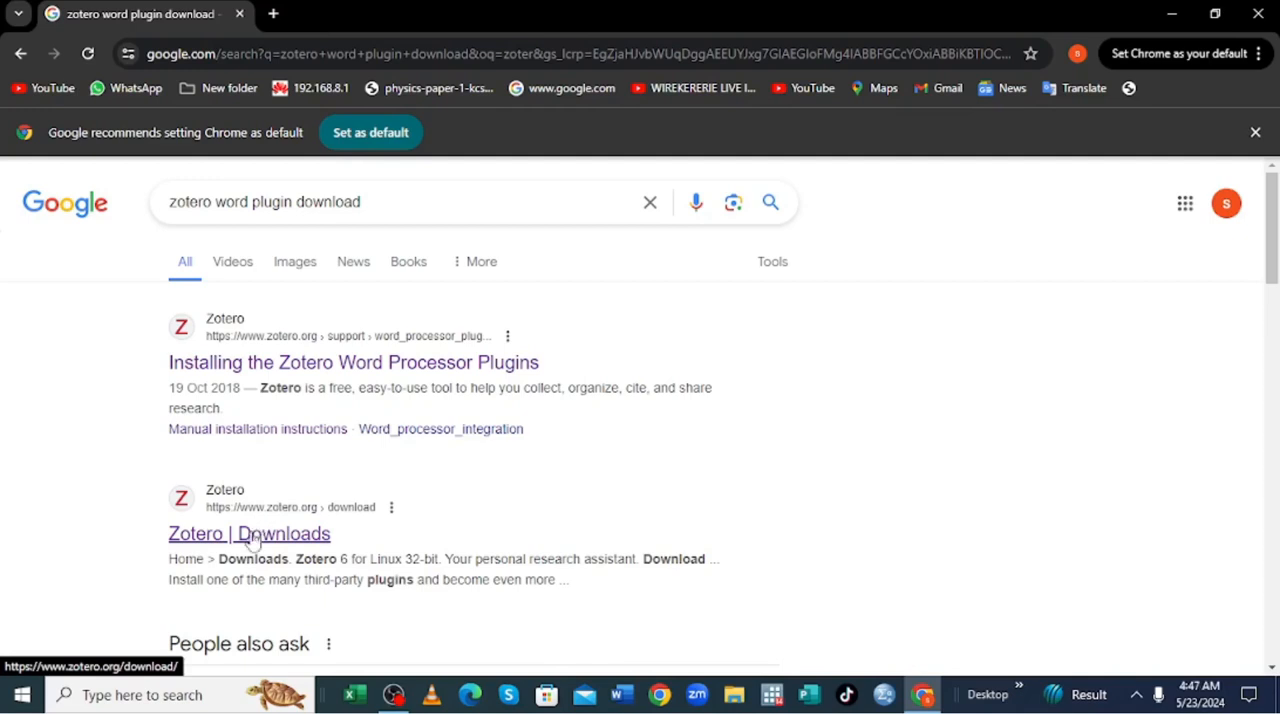
From the Zotero Downloads page, start downloading Zotero 6 for Windows.
click(248, 532)
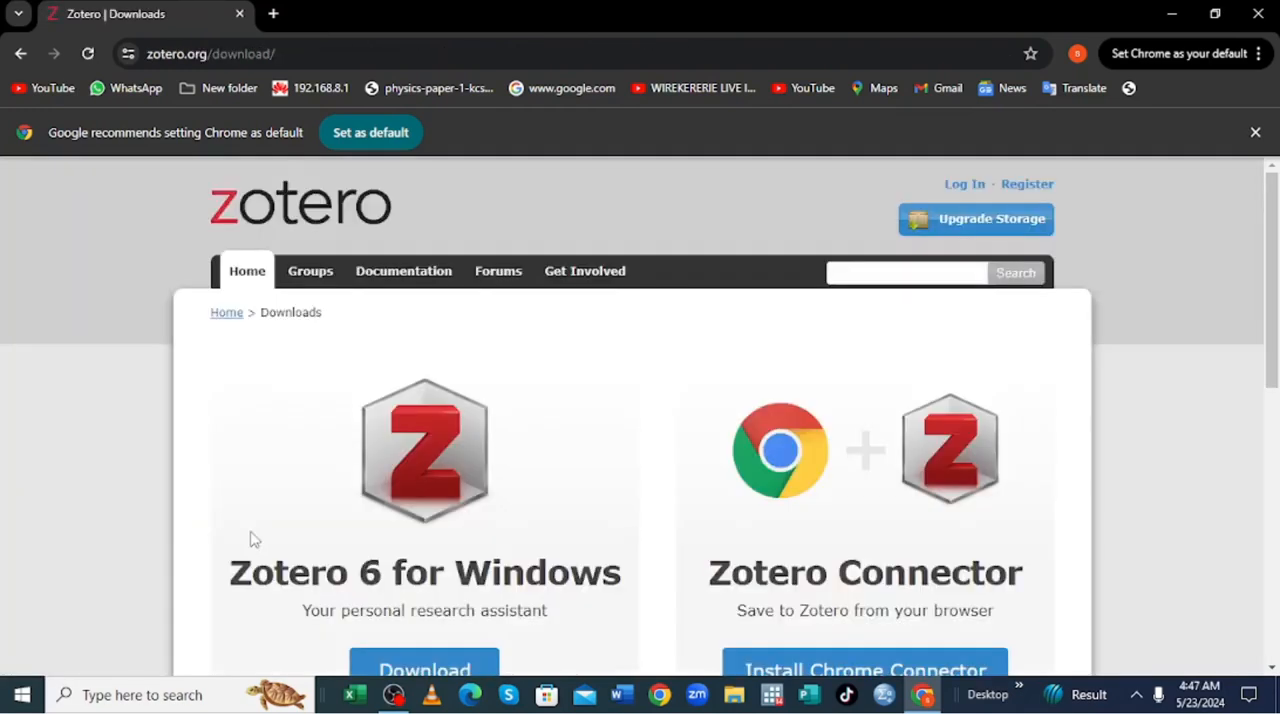
scroll(down, 3)
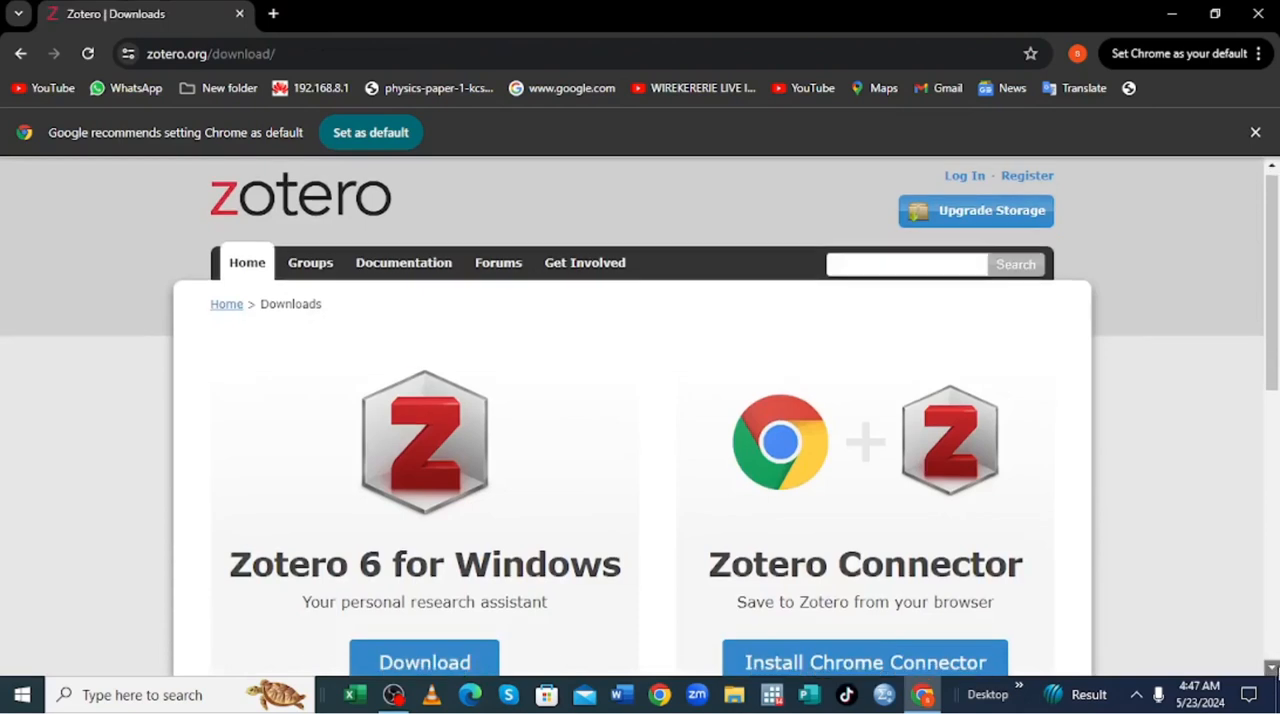
scroll(down, 3)
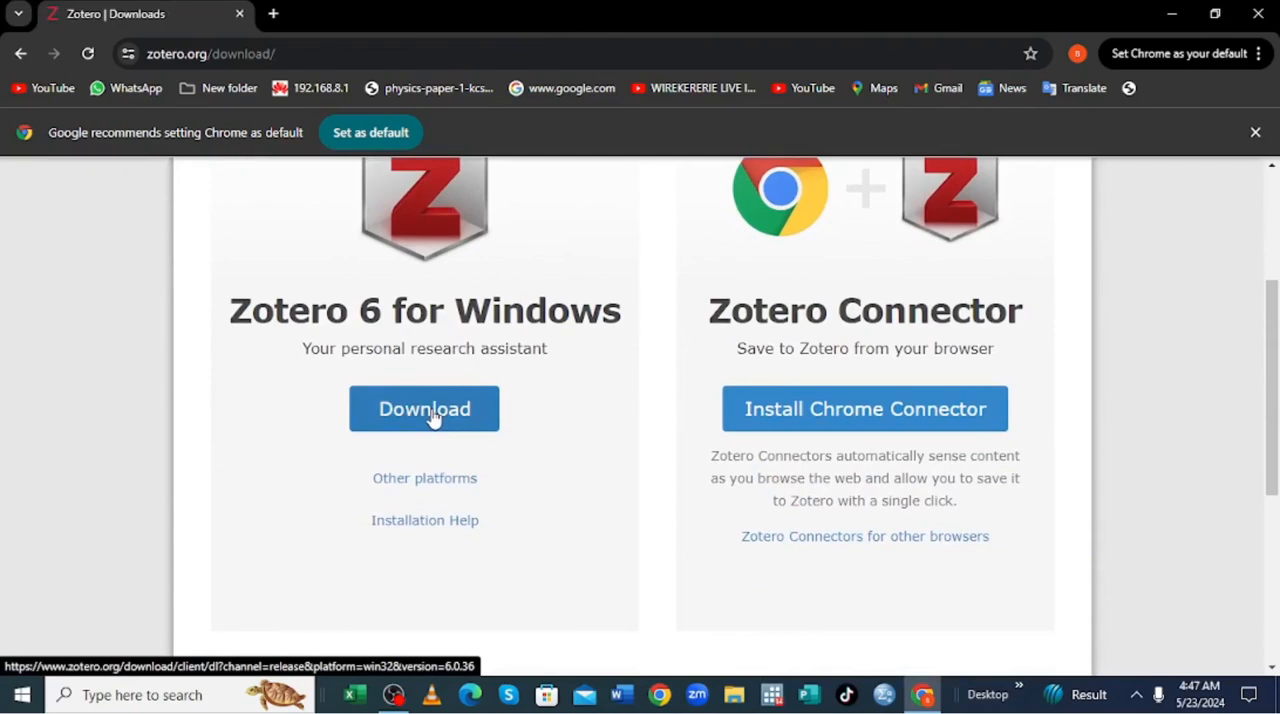
click(424, 408)
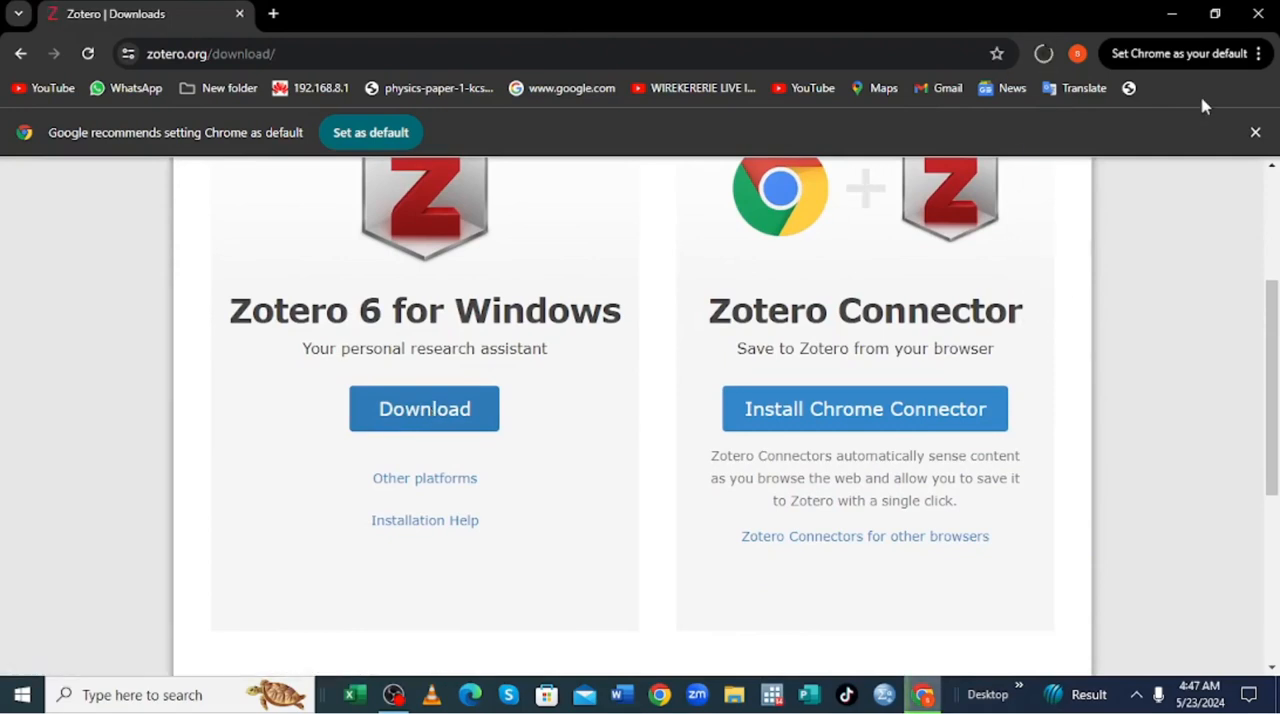
click(1258, 52)
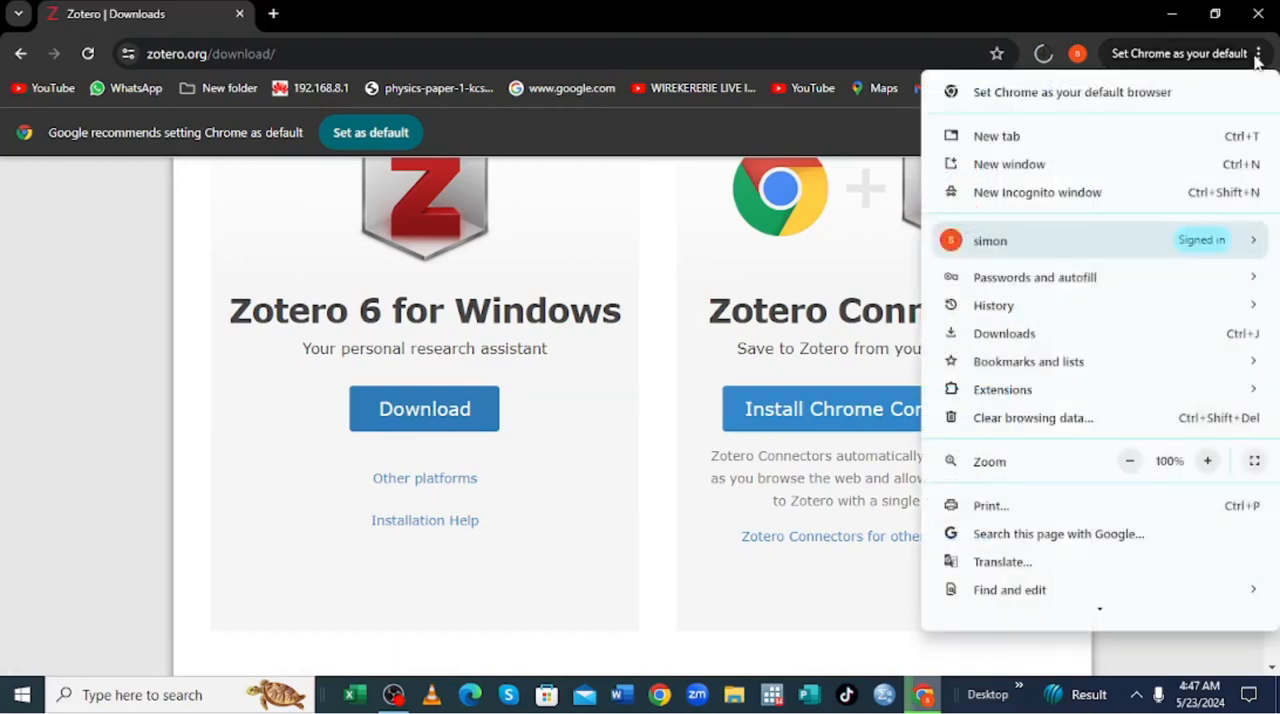
From Chrome's download list, run the Zotero-6.0.36_setup (1).exe installer.
click(1004, 332)
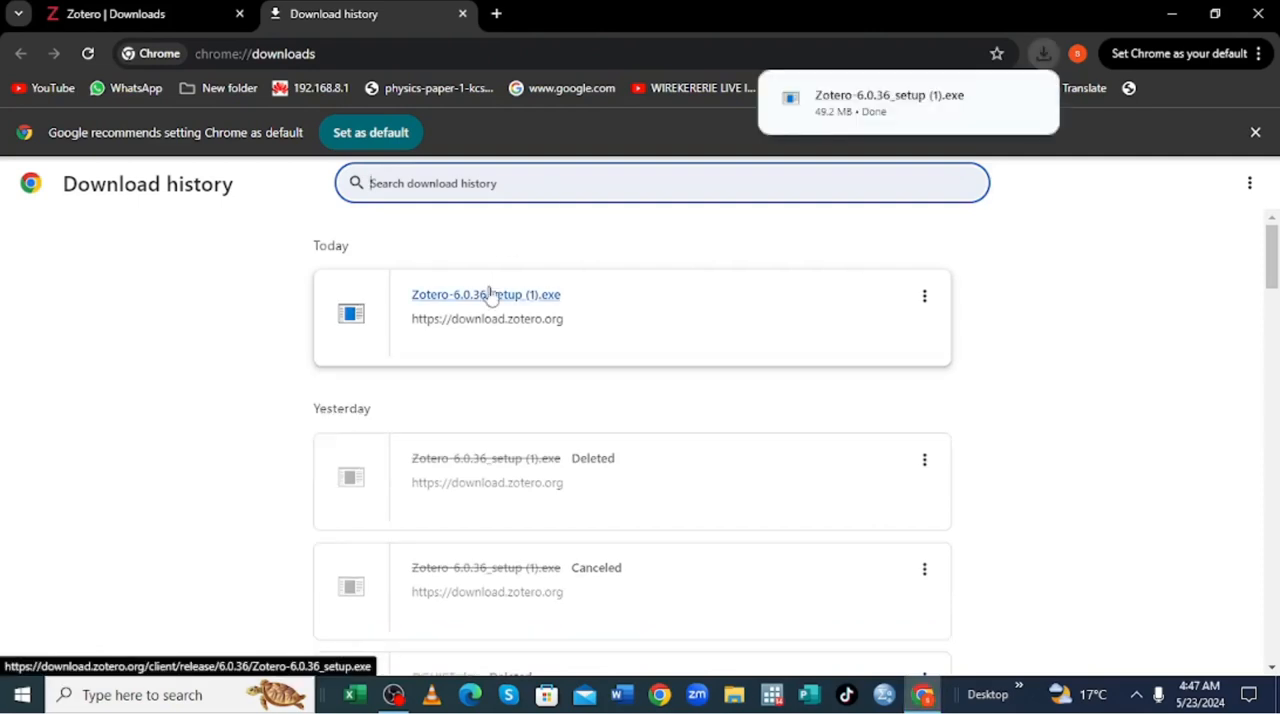
mouse_move(476, 304)
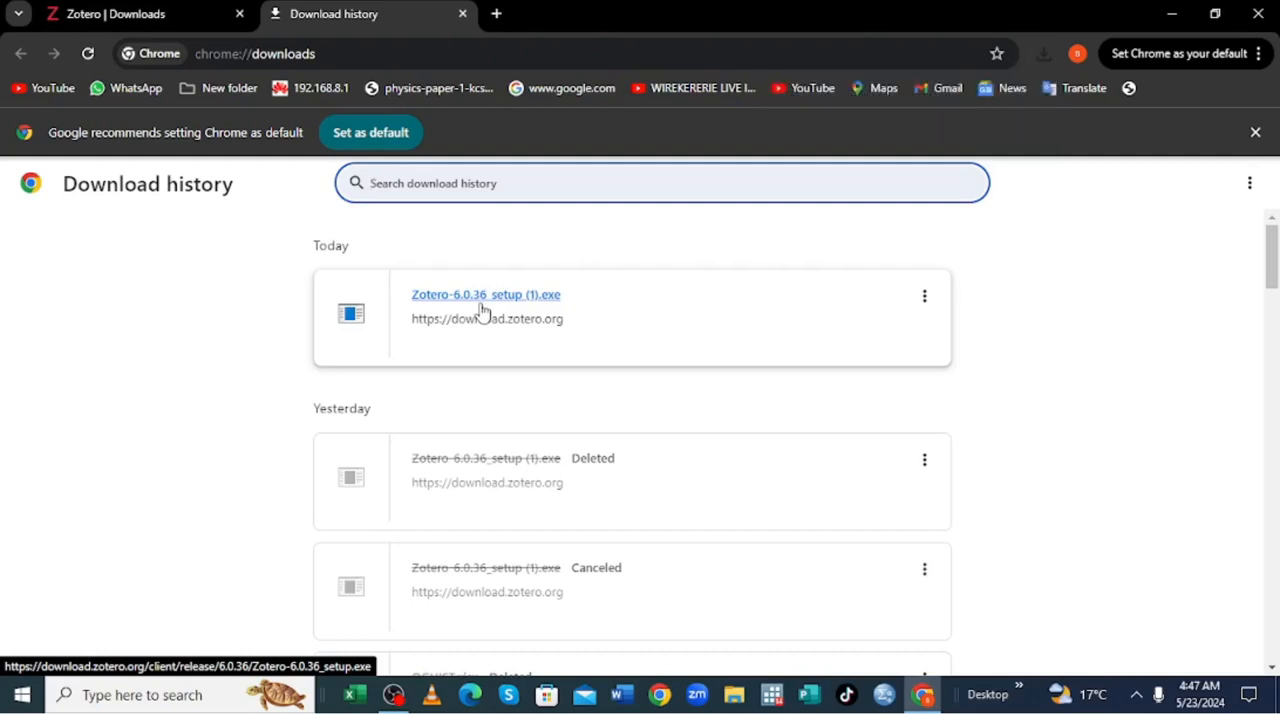
mouse_move(1228, 58)
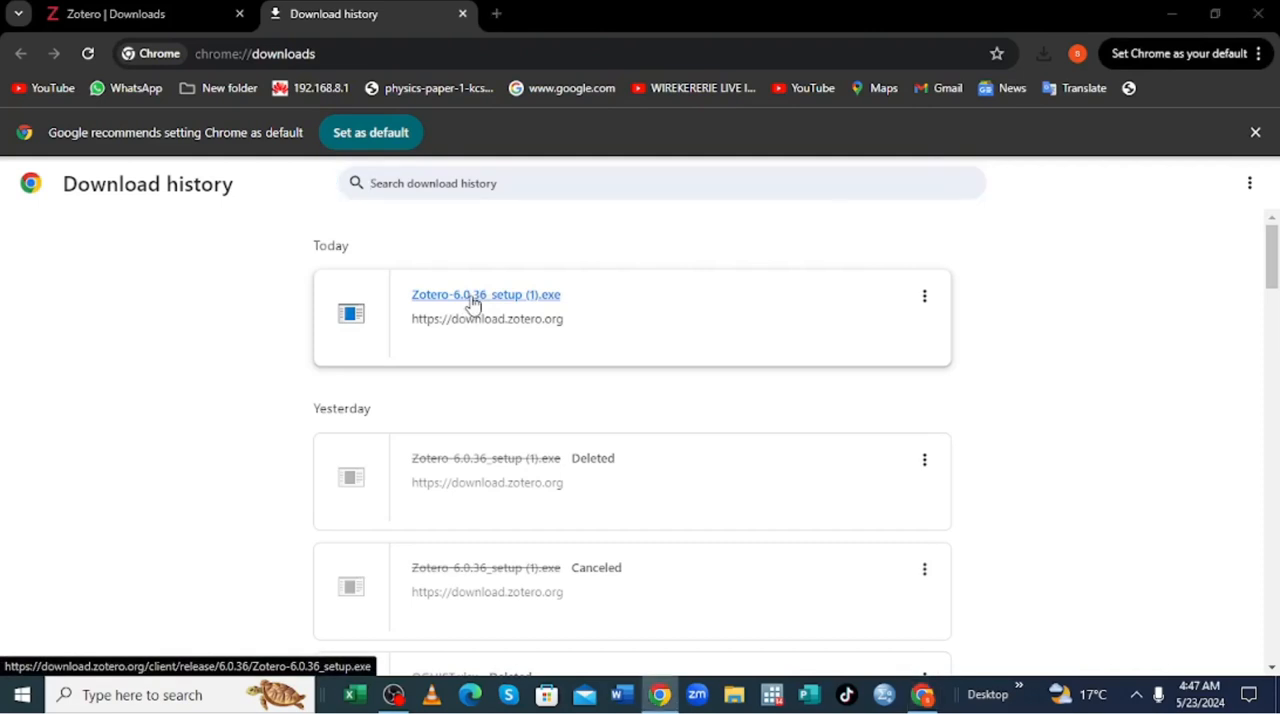
click(484, 294)
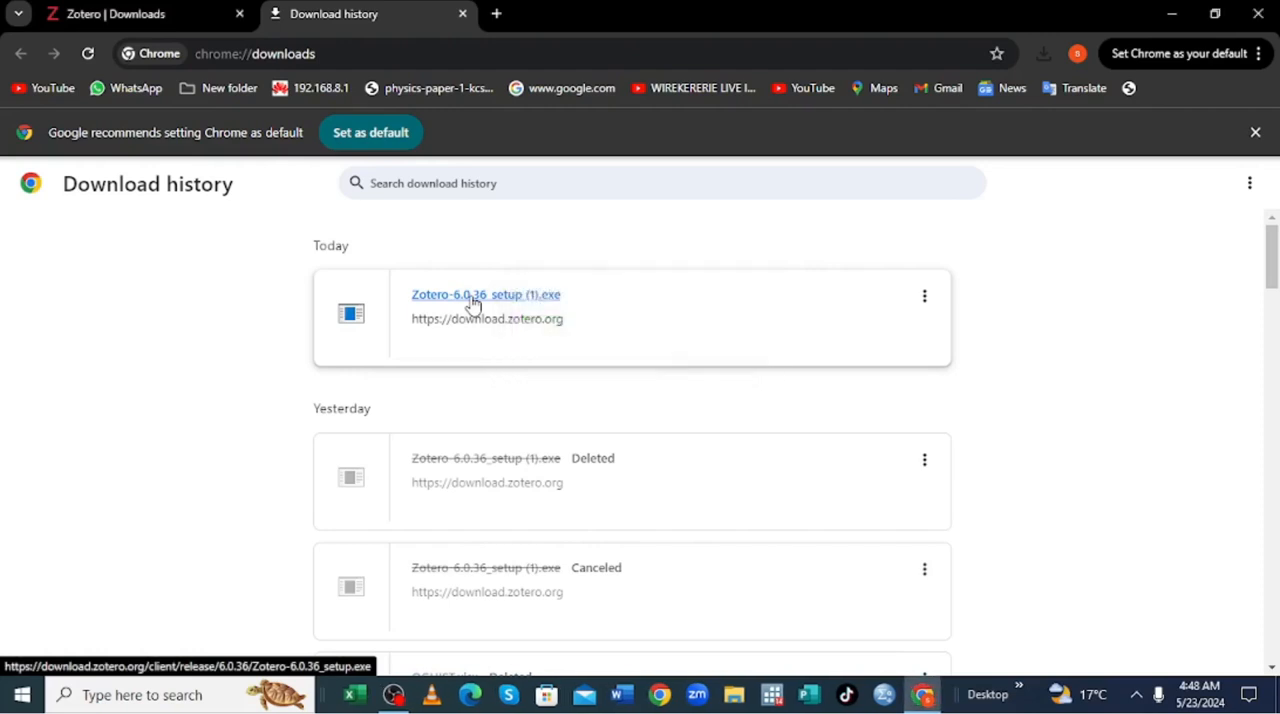
click(484, 294)
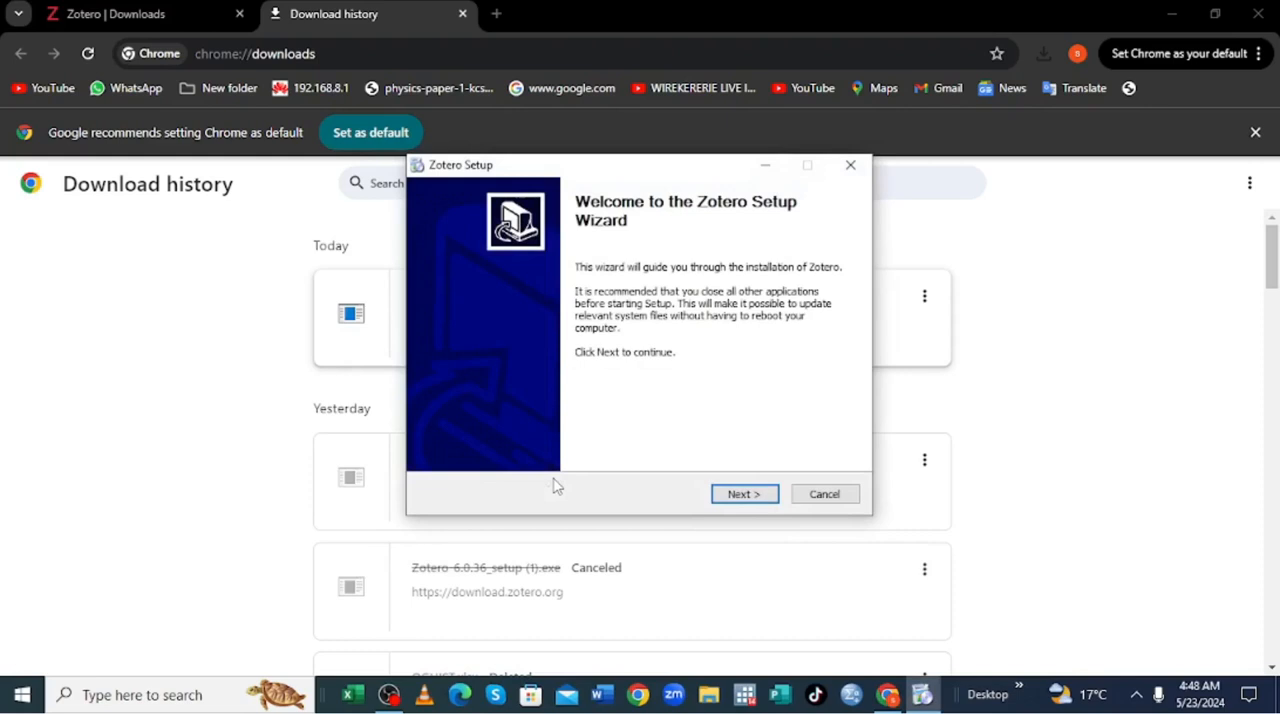
mouse_move(572, 486)
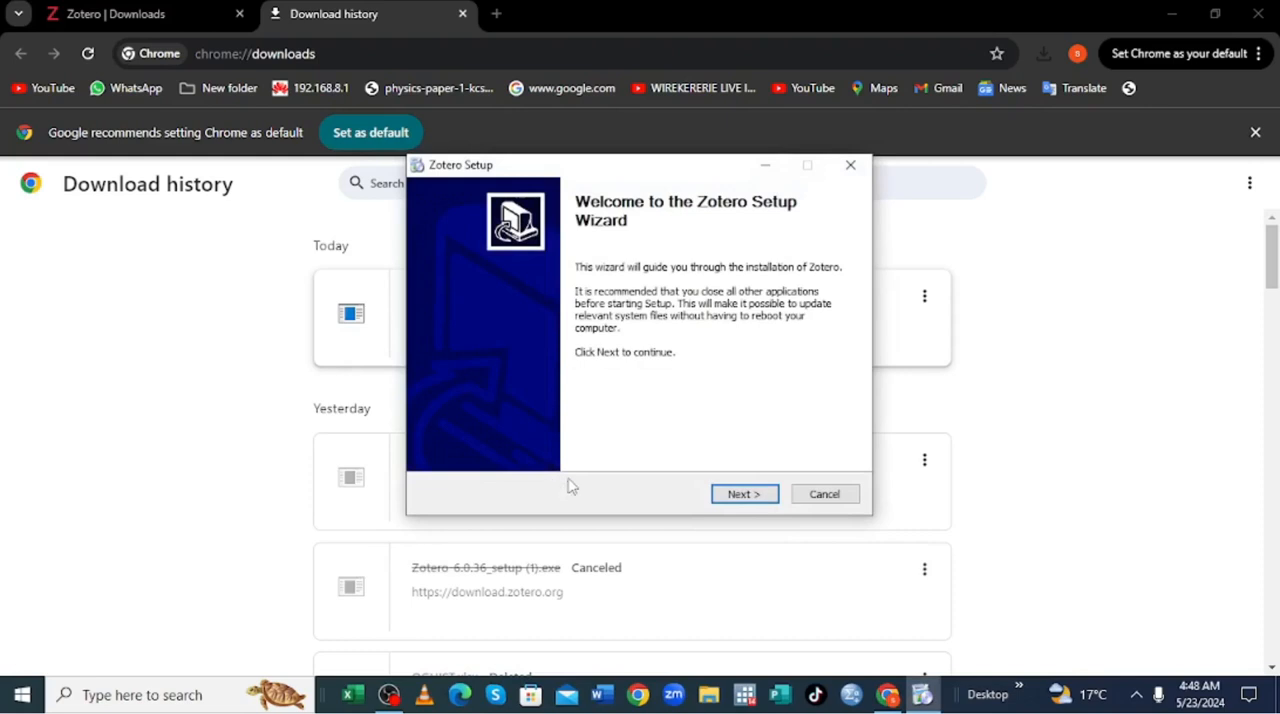
mouse_move(600, 488)
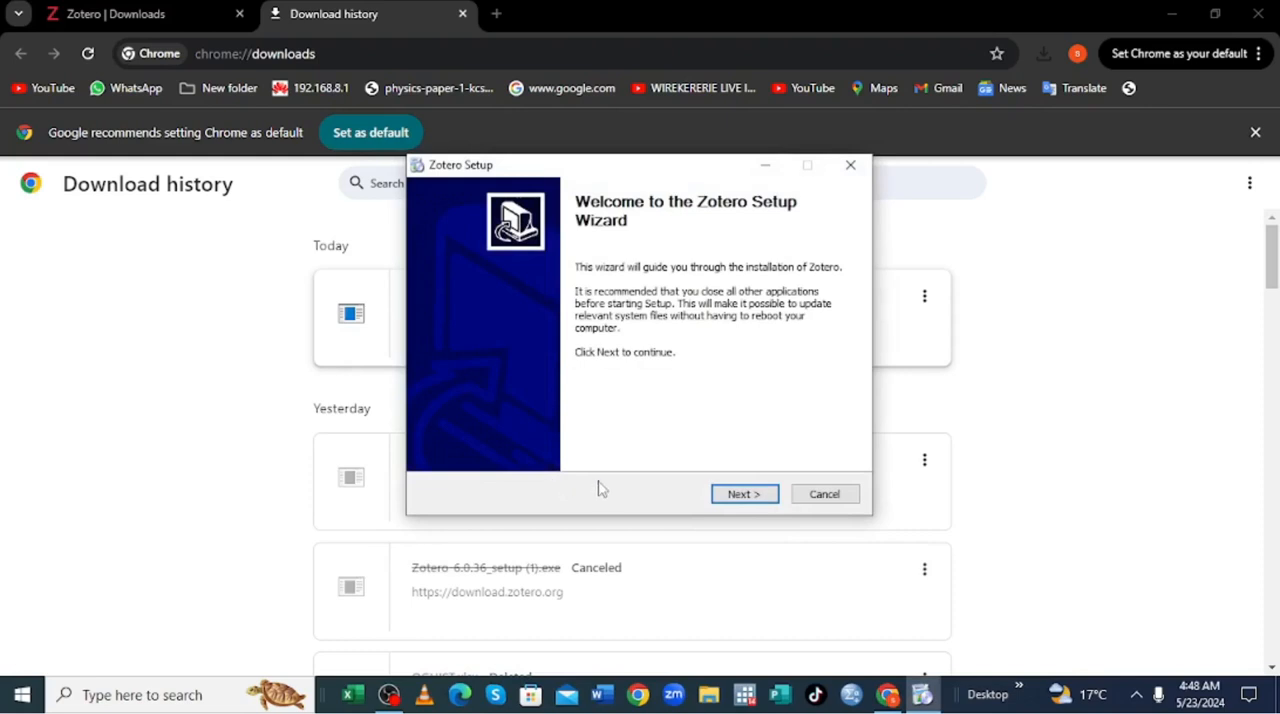
Install Zotero with Standard options to Program Files (x86) and finish with 'Launch Zotero now'.
click(744, 492)
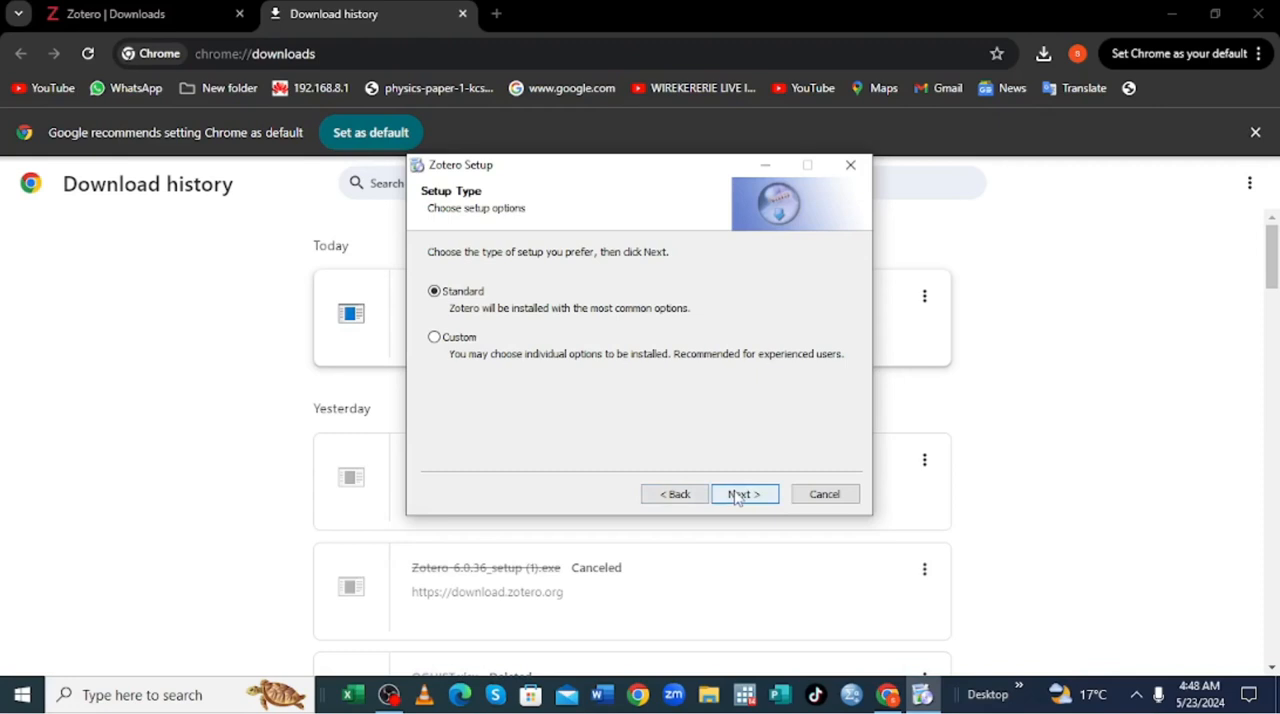
click(744, 494)
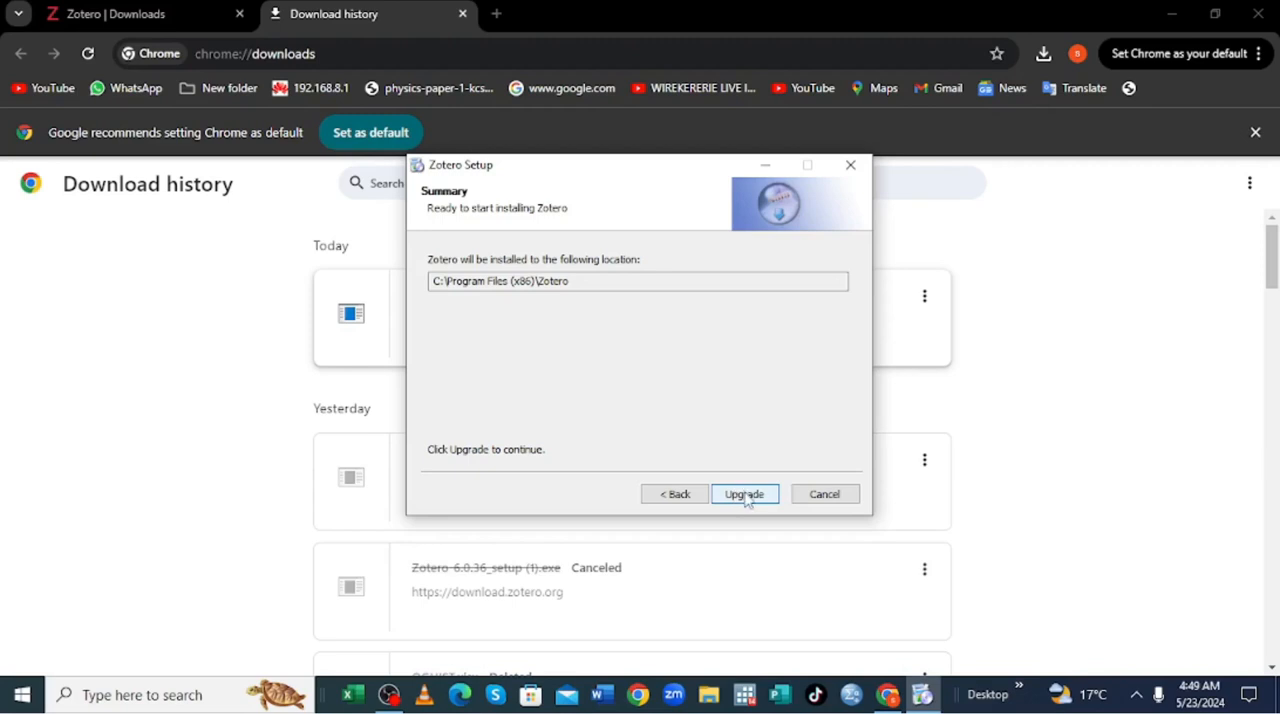
click(744, 494)
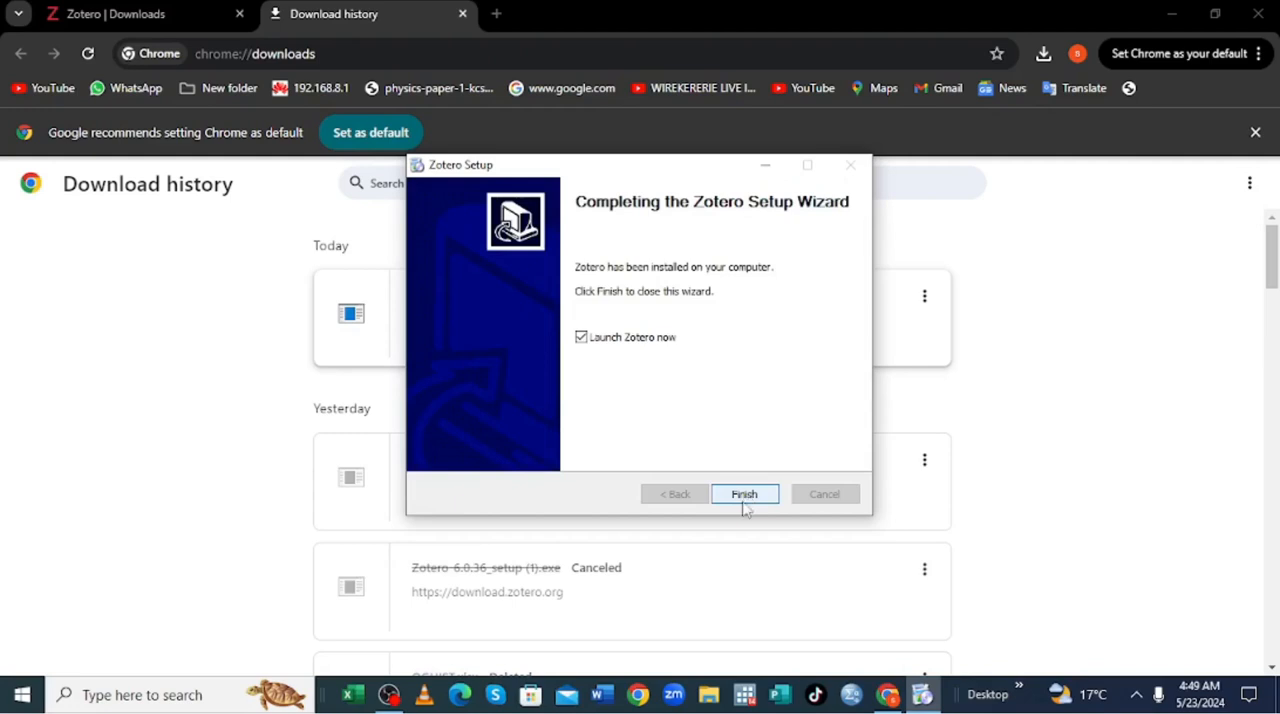
click(744, 494)
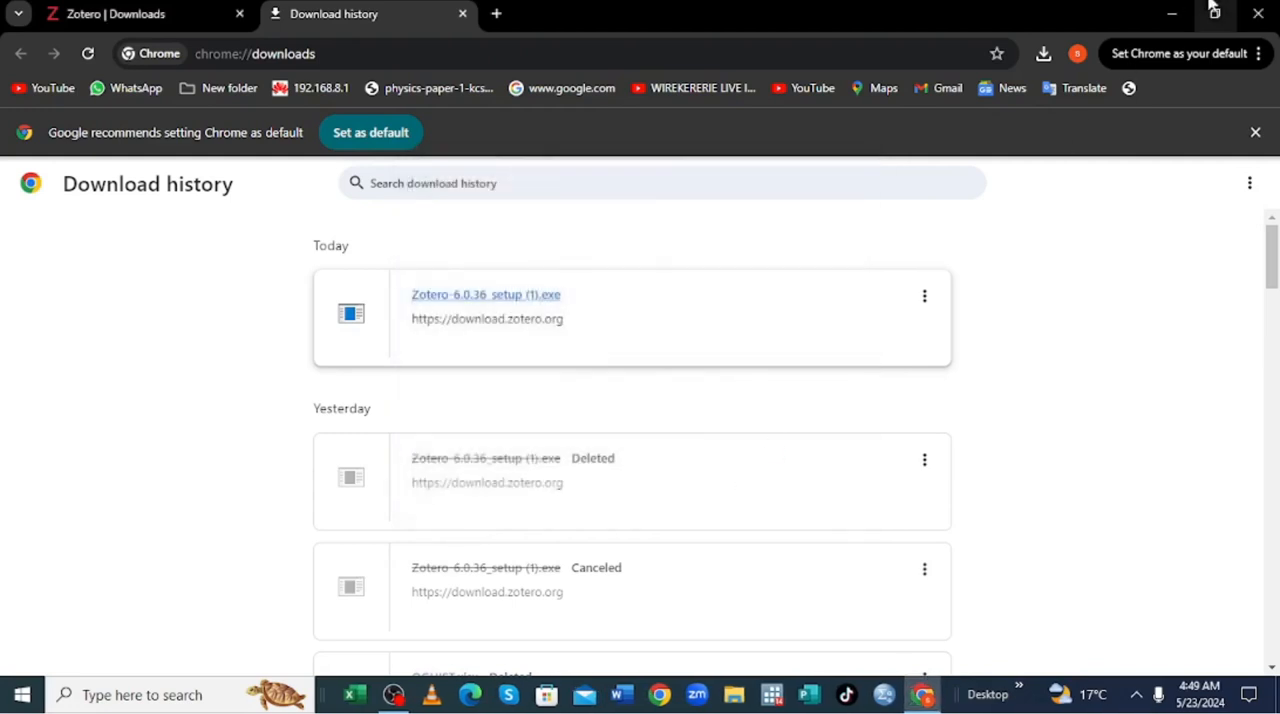
Launch Zotero from the desktop shortcut and open the Household water insecurity article's details.
click(484, 294)
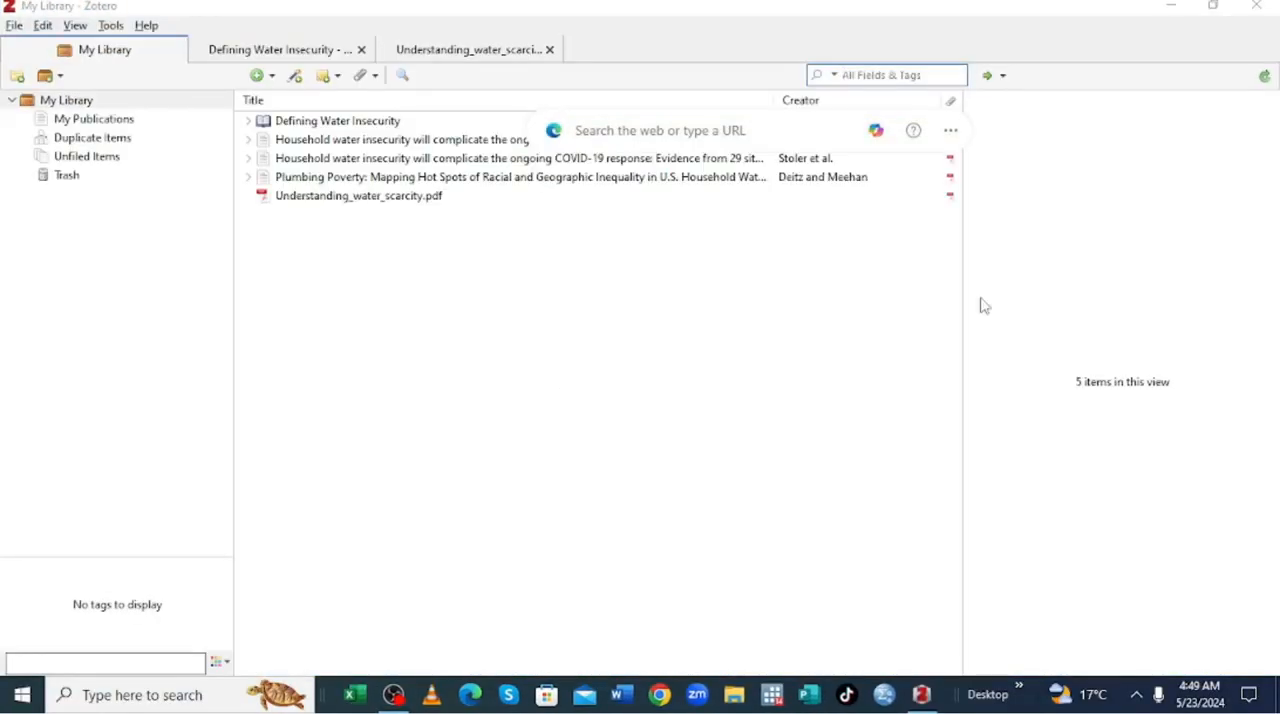
mouse_move(170, 264)
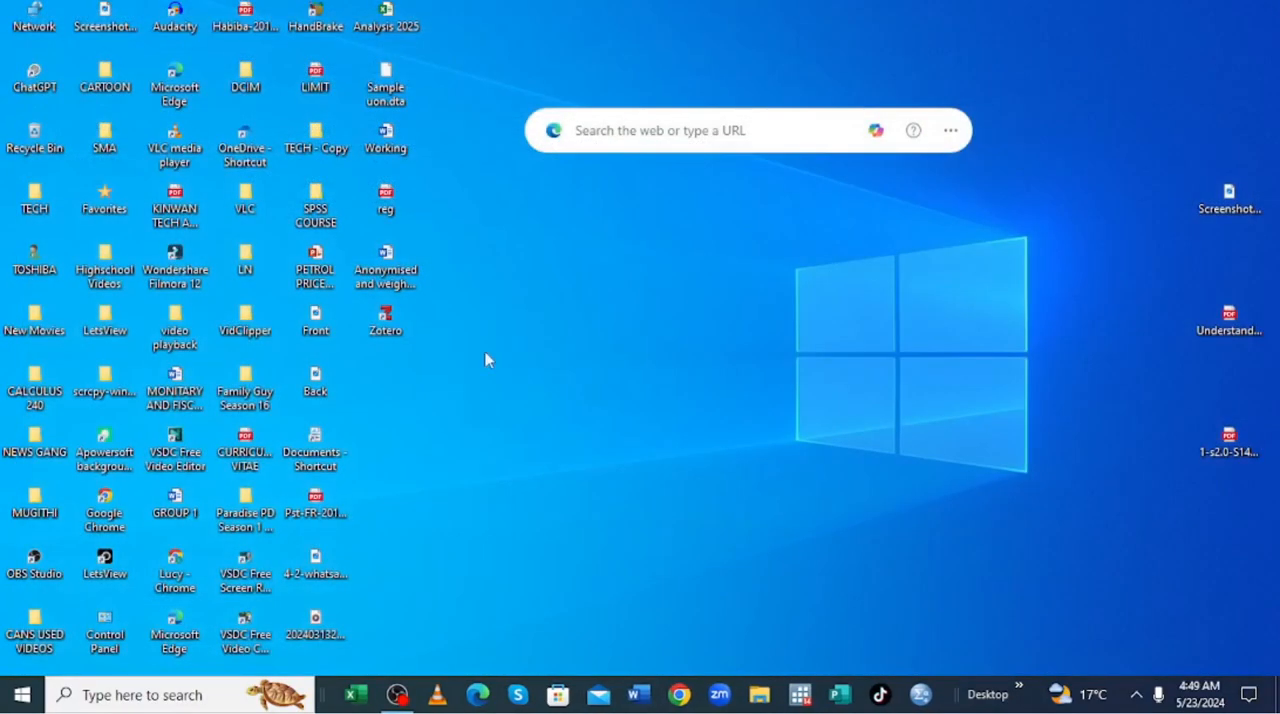
click(384, 320)
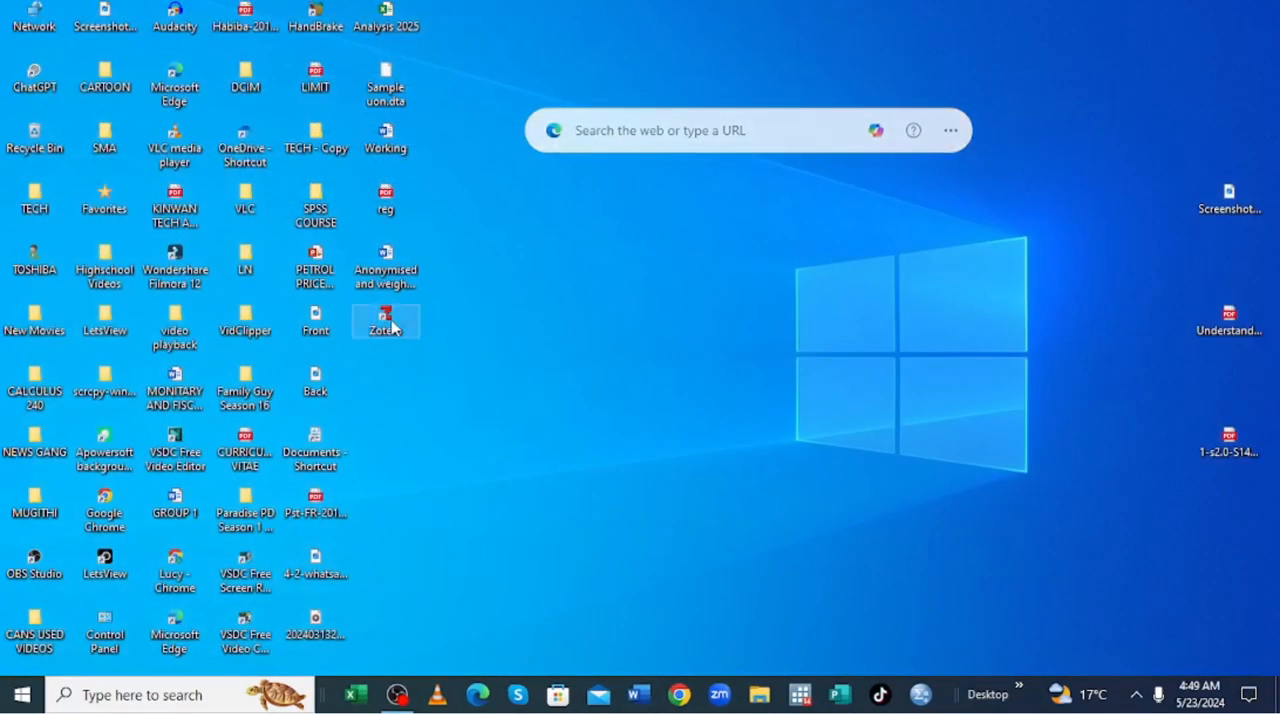
double_click(384, 318)
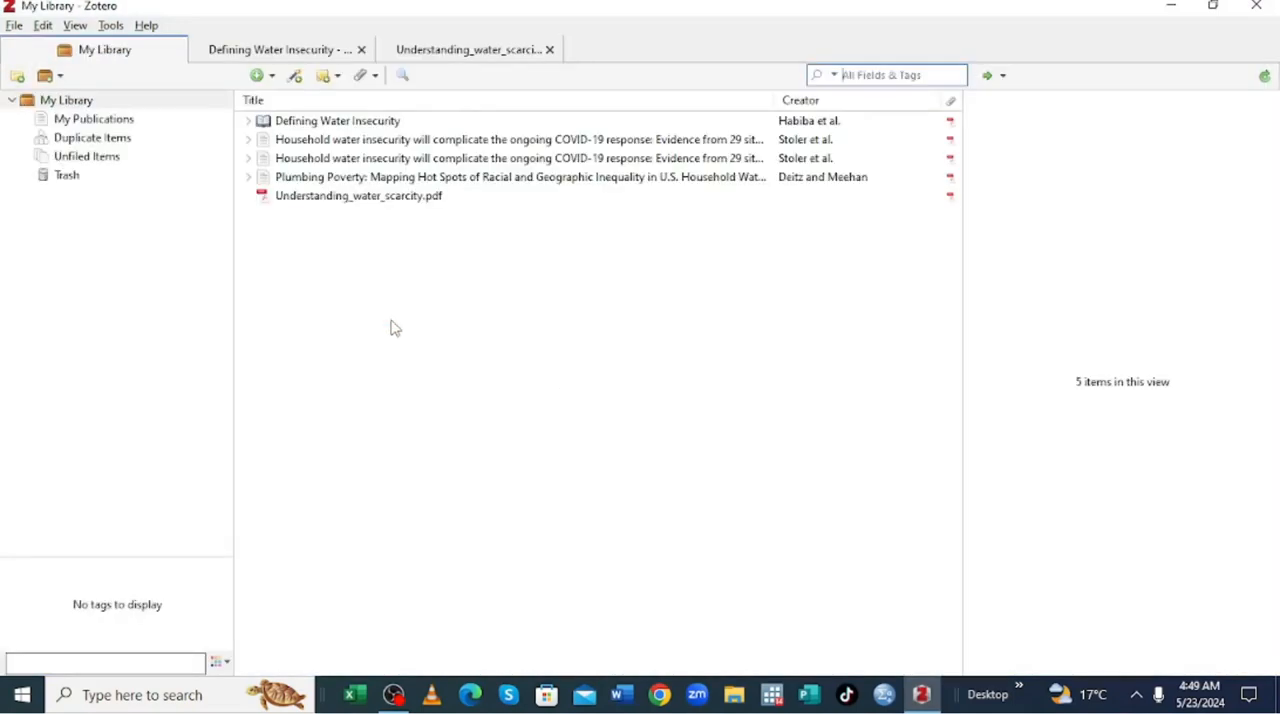
click(516, 140)
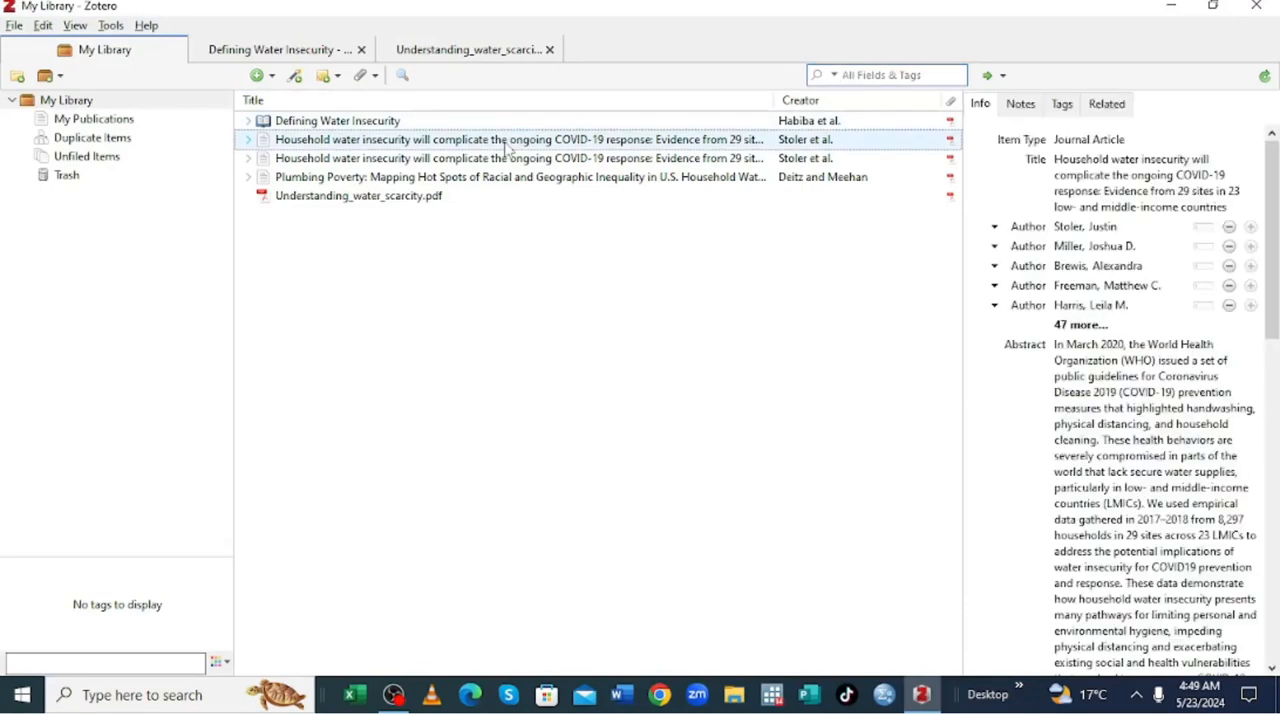
double_click(1070, 264)
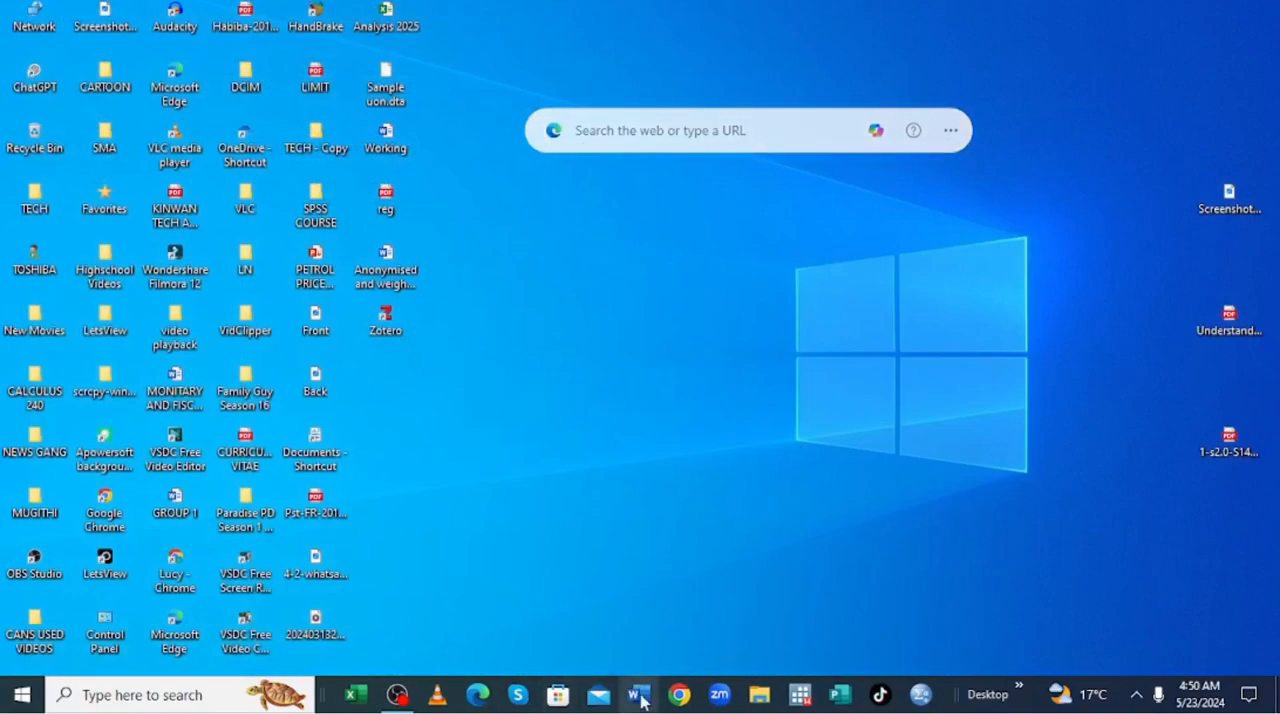
click(638, 694)
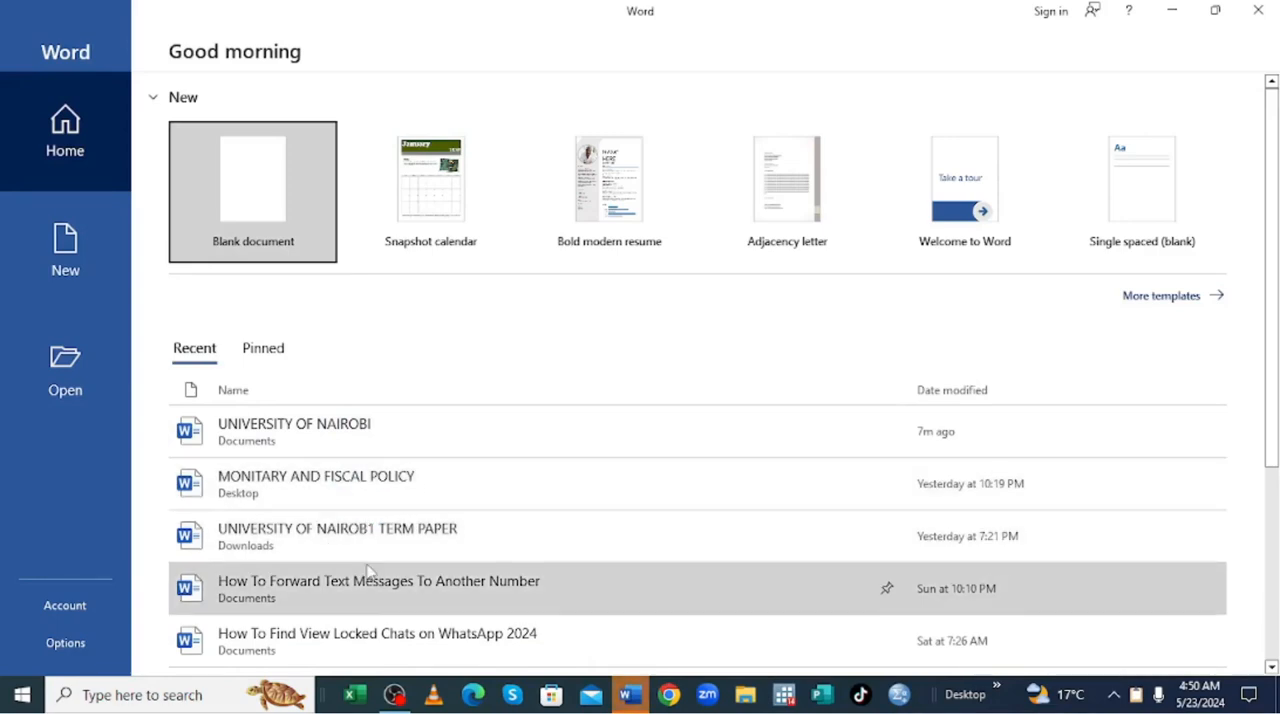
mouse_move(330, 528)
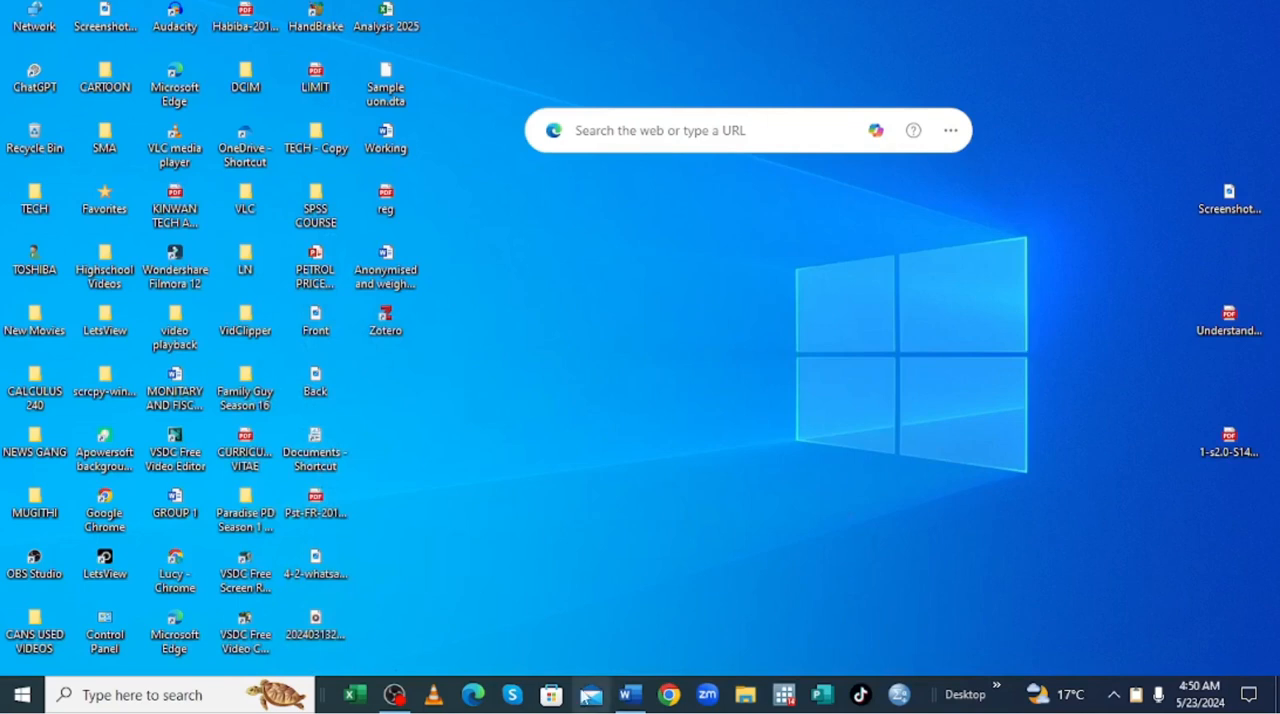
click(394, 694)
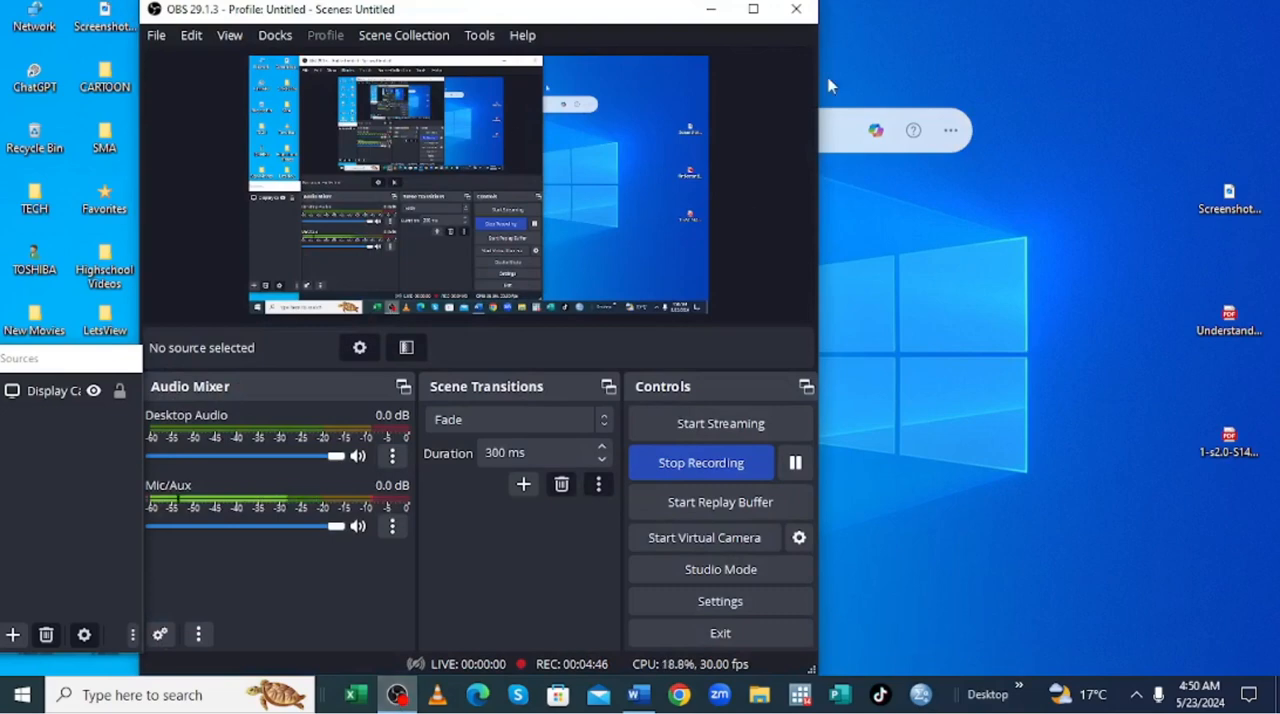
click(710, 8)
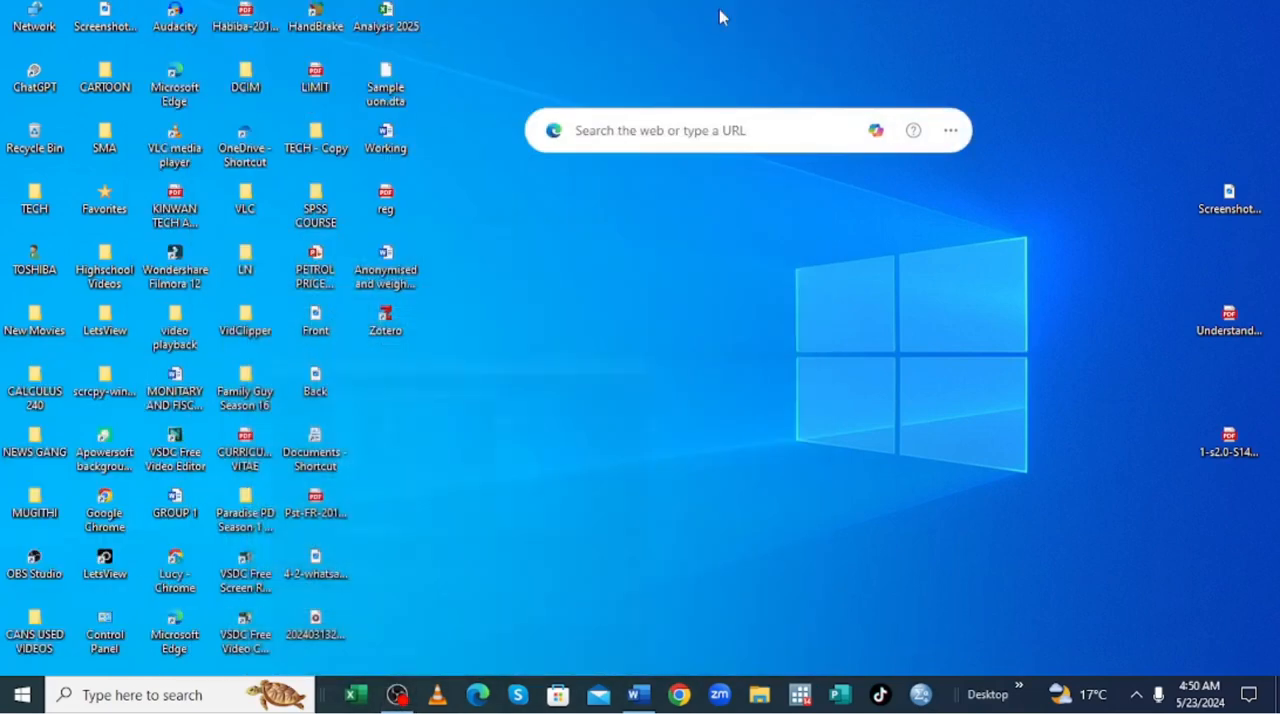
click(640, 694)
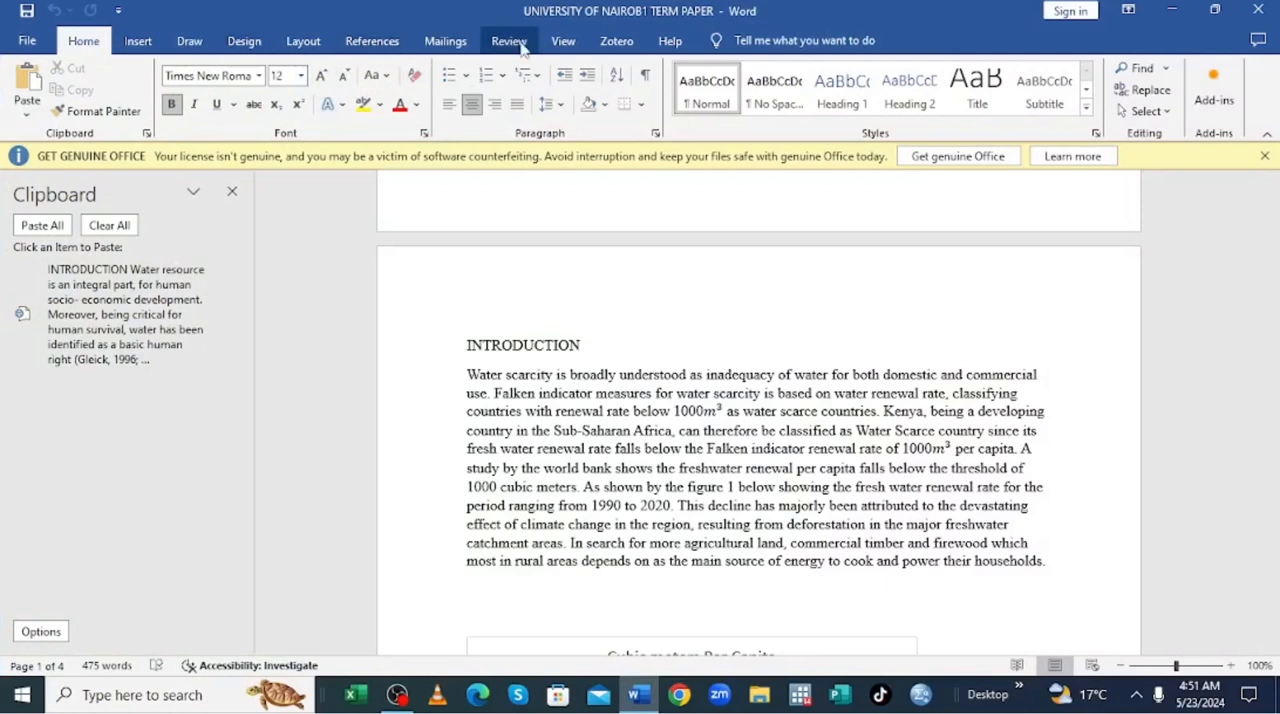
Show the Zotero ribbon tools in the term paper and scroll to the Kenya geo-climatic section.
click(616, 40)
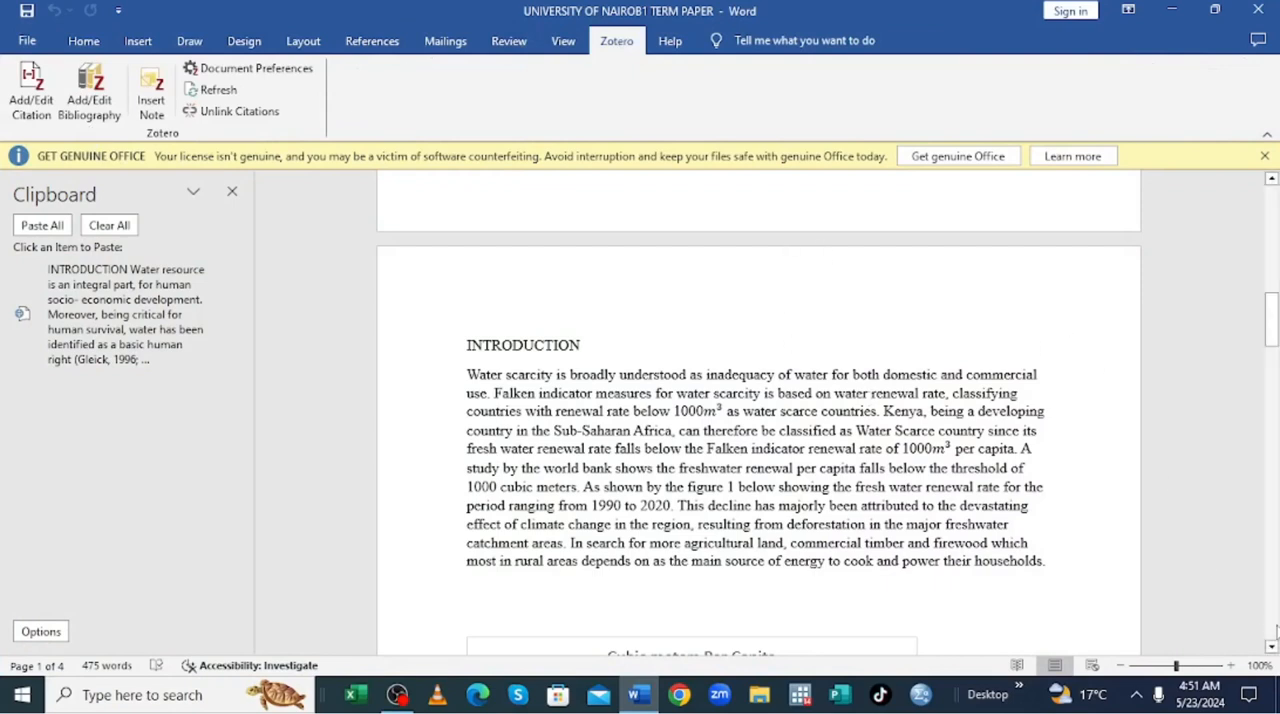
scroll(down, 3)
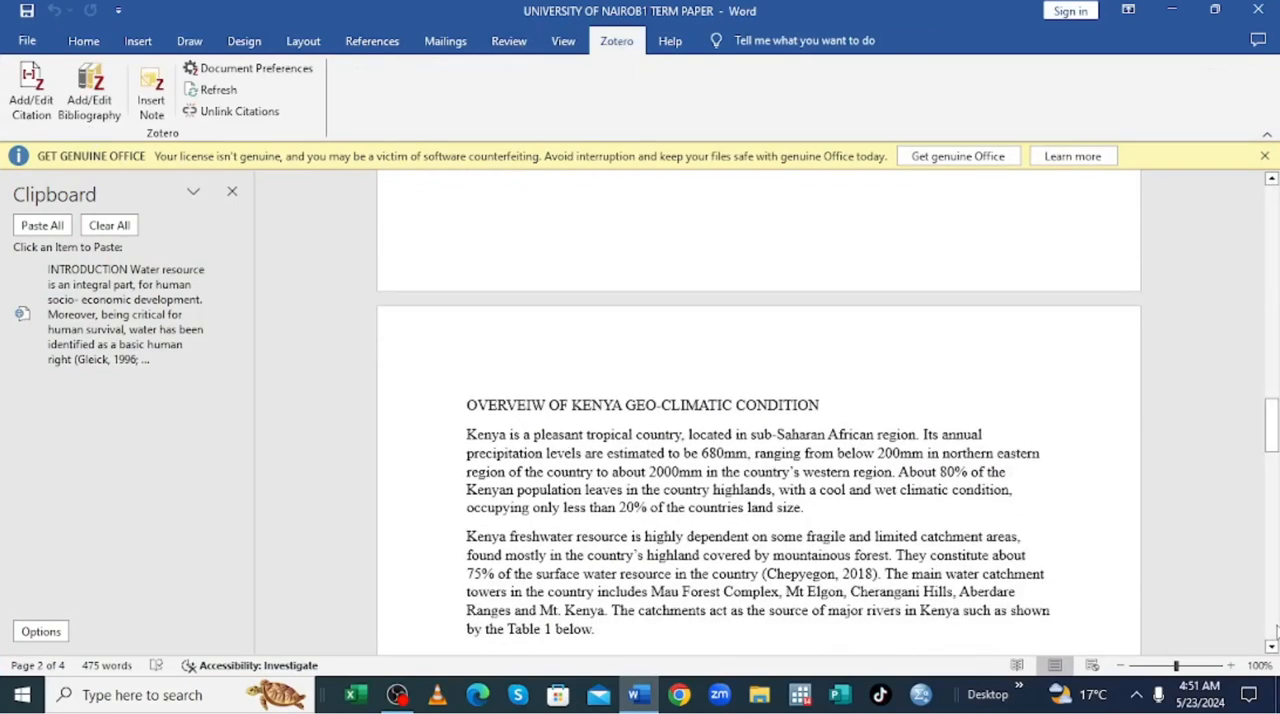